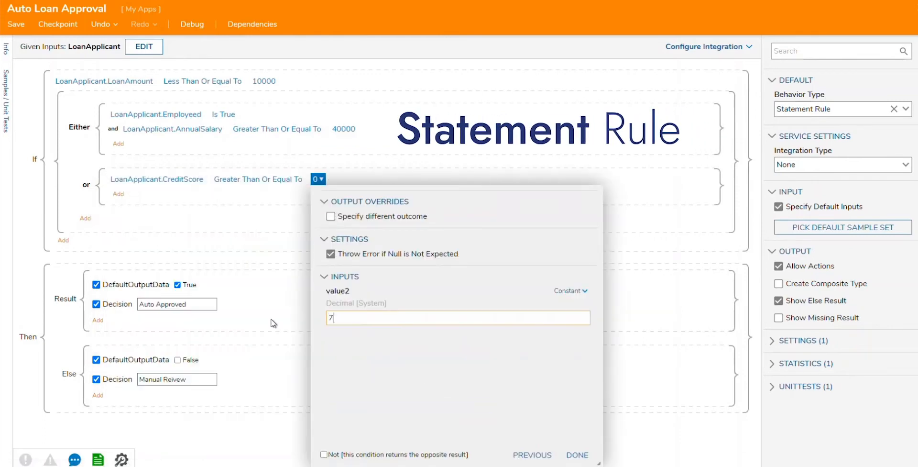
Step: Set the CreditScore threshold value for the rule's alternative approval condition
click(577, 455)
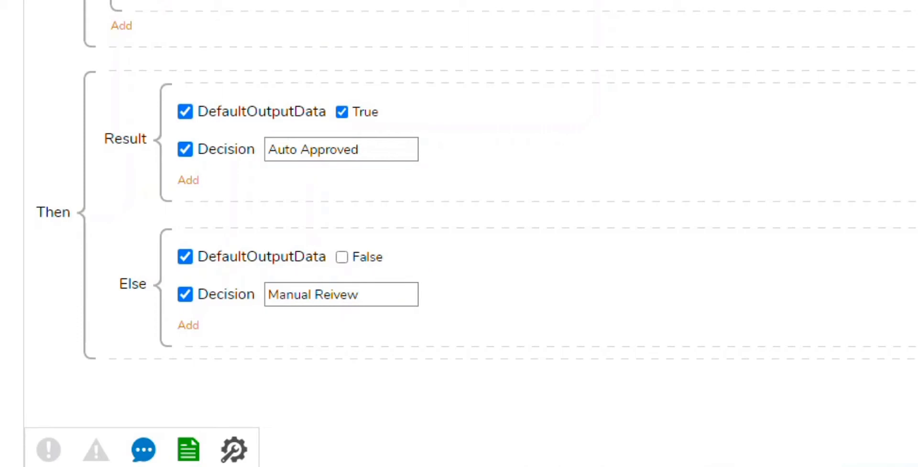
Step: Add a Run Flow action to the auto-approved result using the Send Approval Email flow
scroll(down, 3)
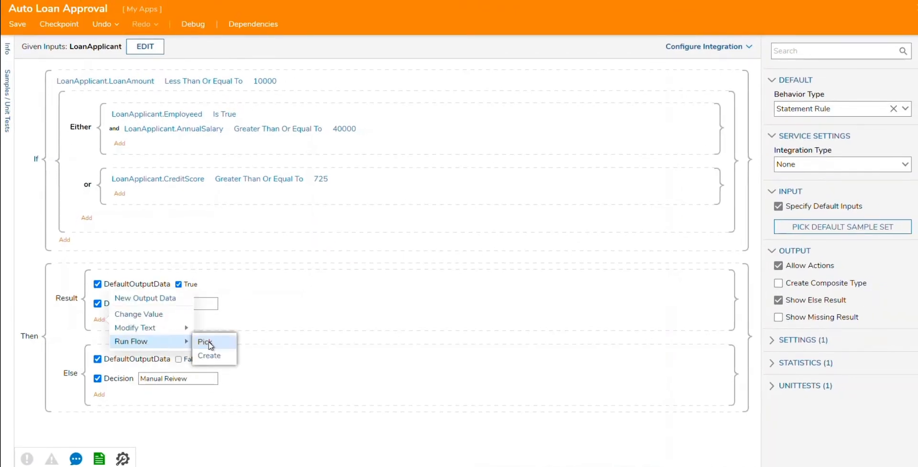
click(204, 342)
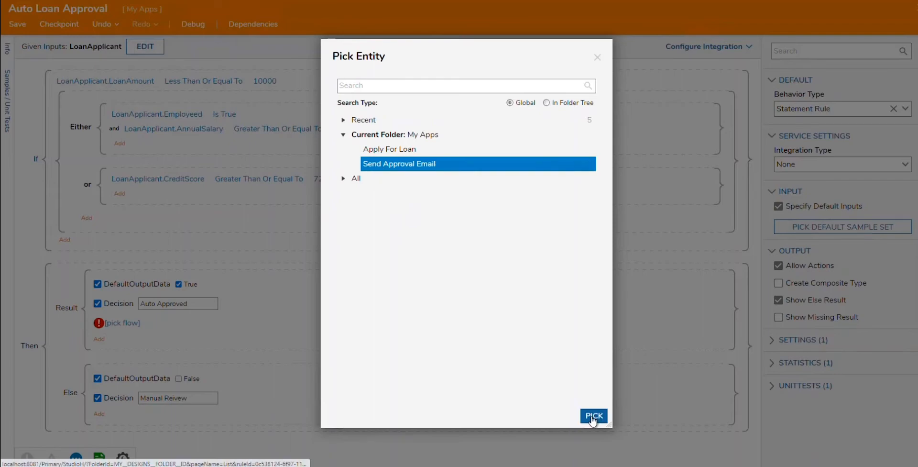
click(593, 415)
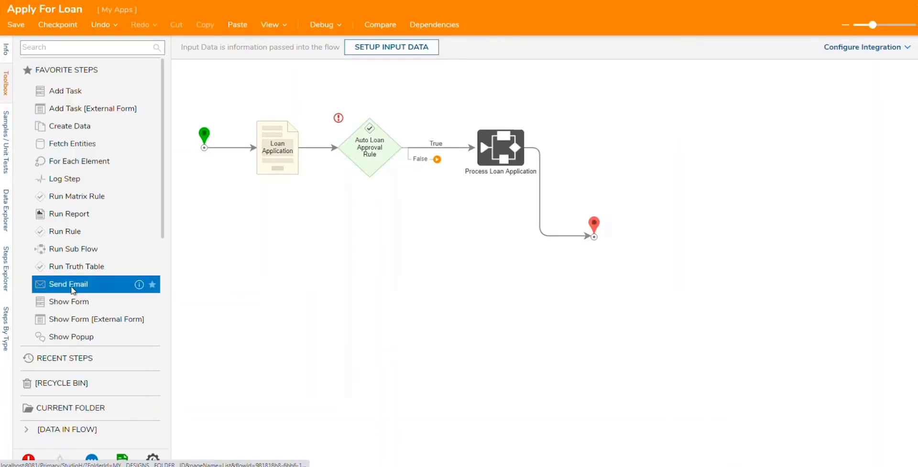
Step: Show the Approver Table's unit tests and run the VA Guitar test against its rows
drag(68, 284, 353, 237)
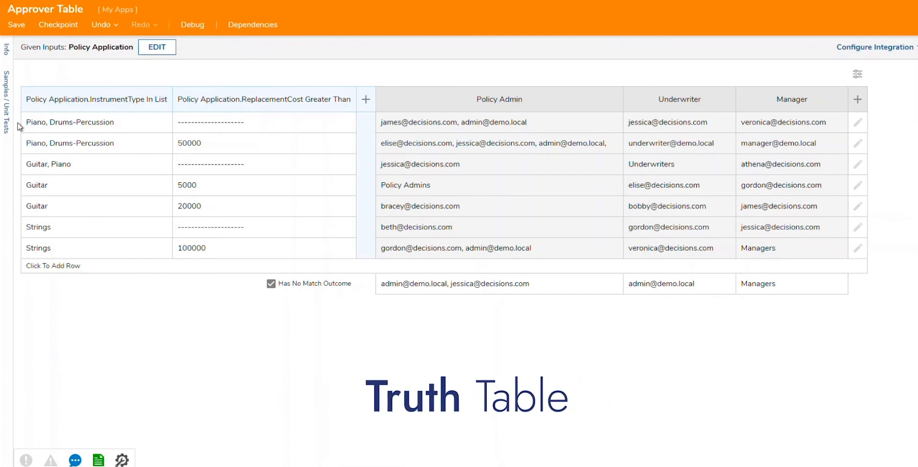
click(5, 100)
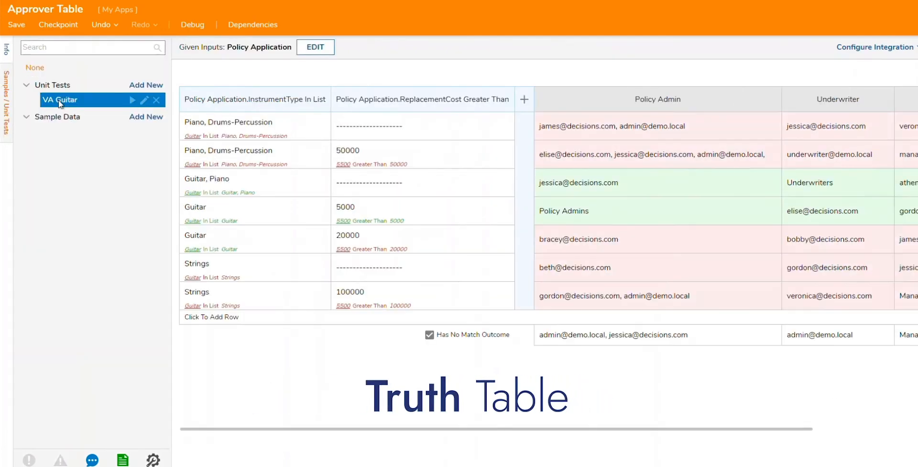